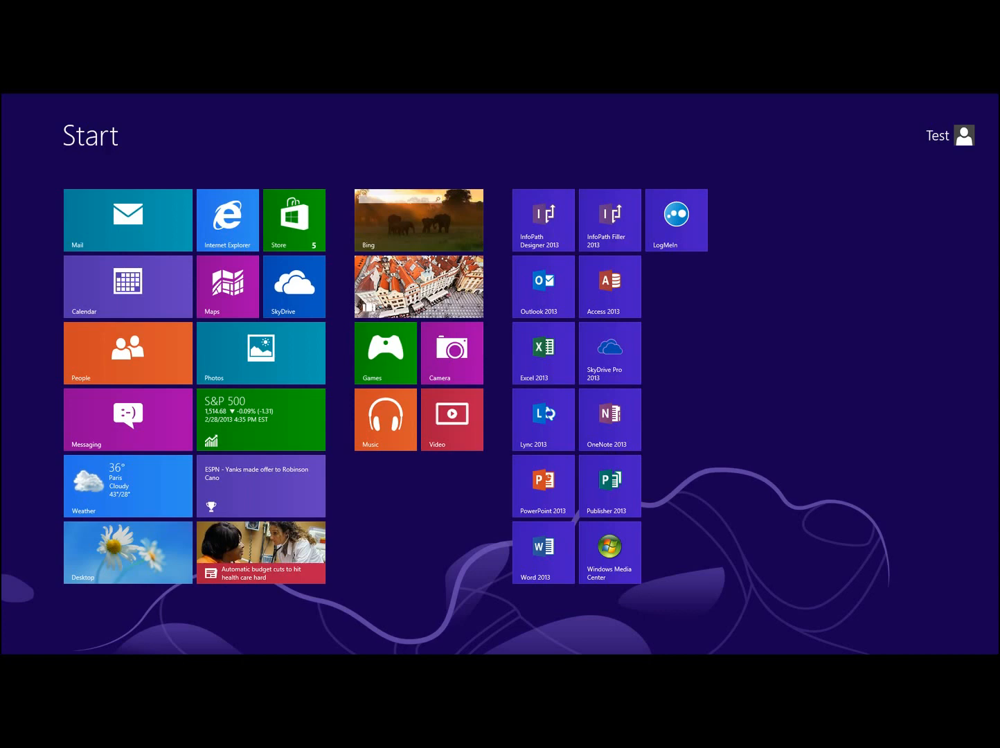
Search for 'rstrui' from the Start screen to launch System Restore.
{"action": "type", "text": "rstrui"}
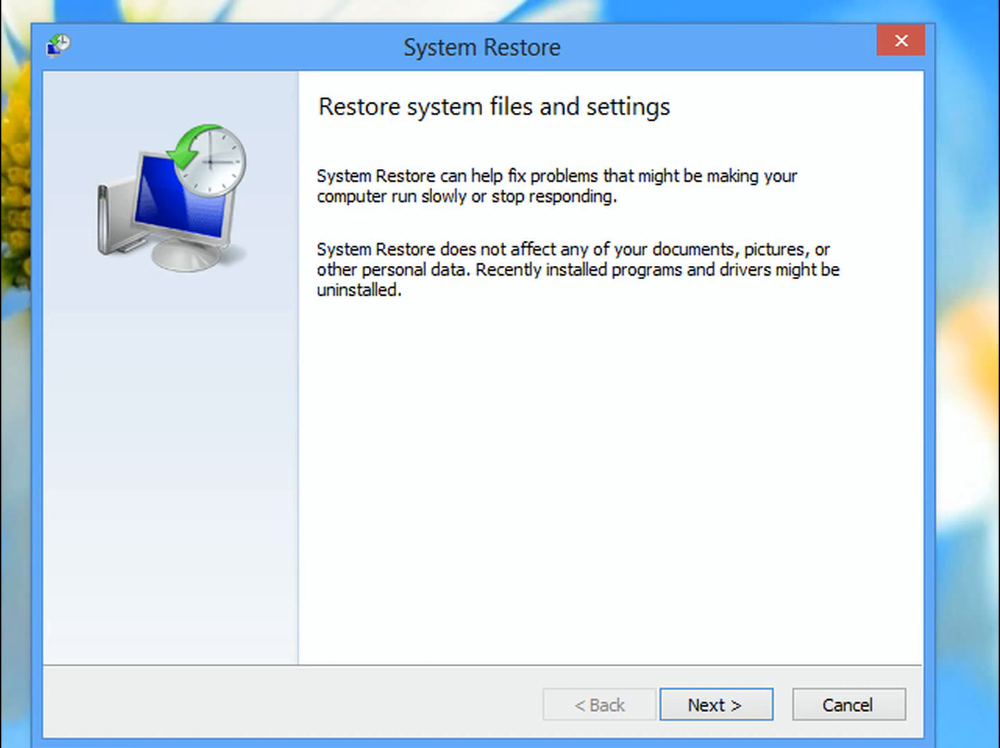
Advance past the System Restore introduction to the restore point list.
{"action": "left_click", "coordinate": [715, 703]}
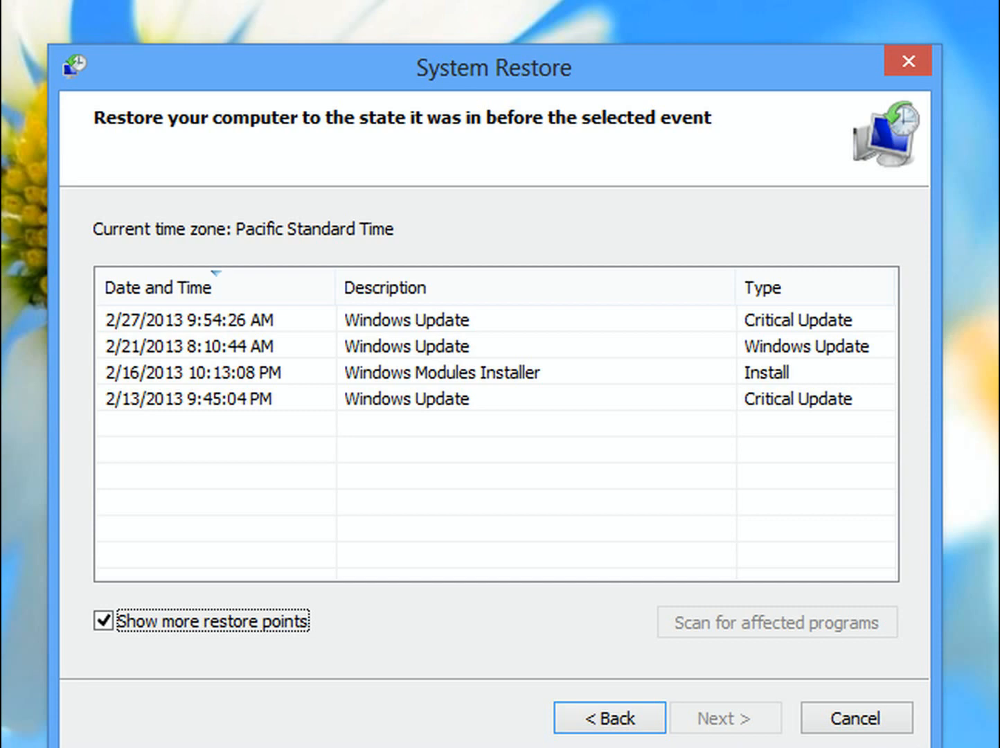
Choose the 2/13/2013 9:45:04 PM restore point and scan for affected programs.
{"action": "left_click", "coordinate": [402, 399]}
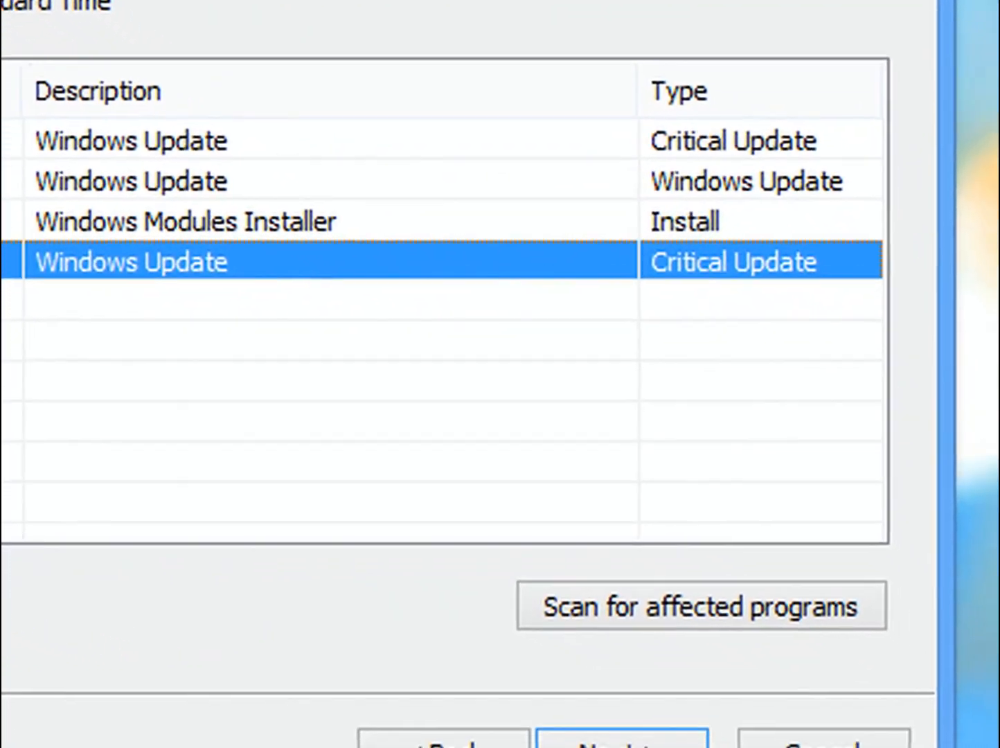
{"action": "left_click", "coordinate": [700, 605]}
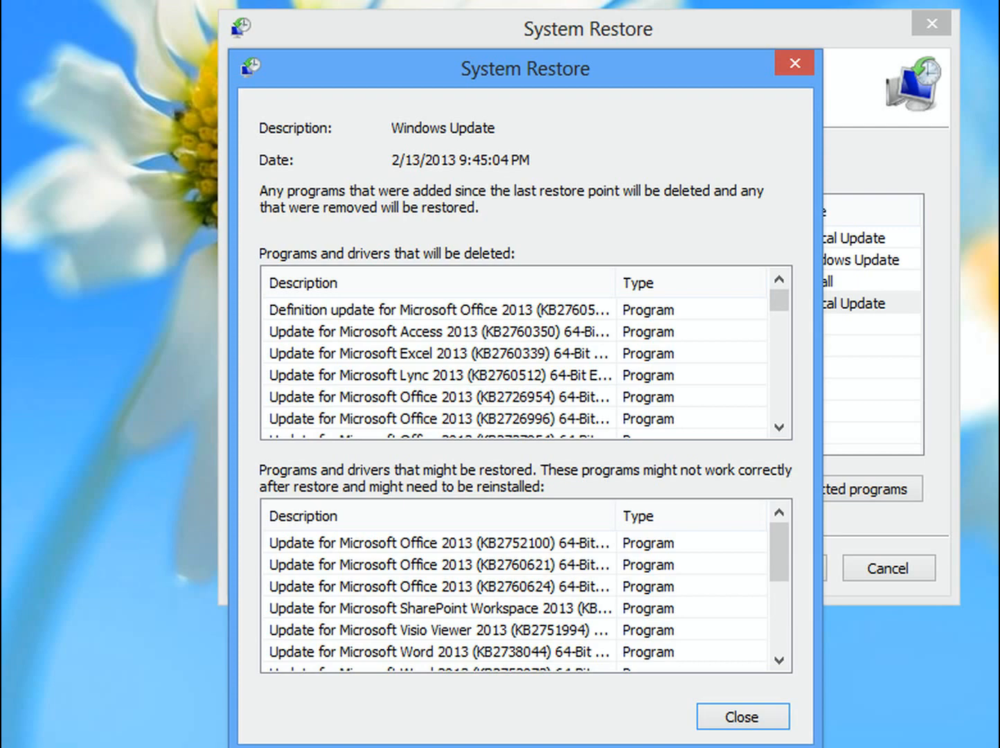
Dismiss the affected programs list and continue to 'Confirm your restore point'.
{"action": "left_click", "coordinate": [741, 718]}
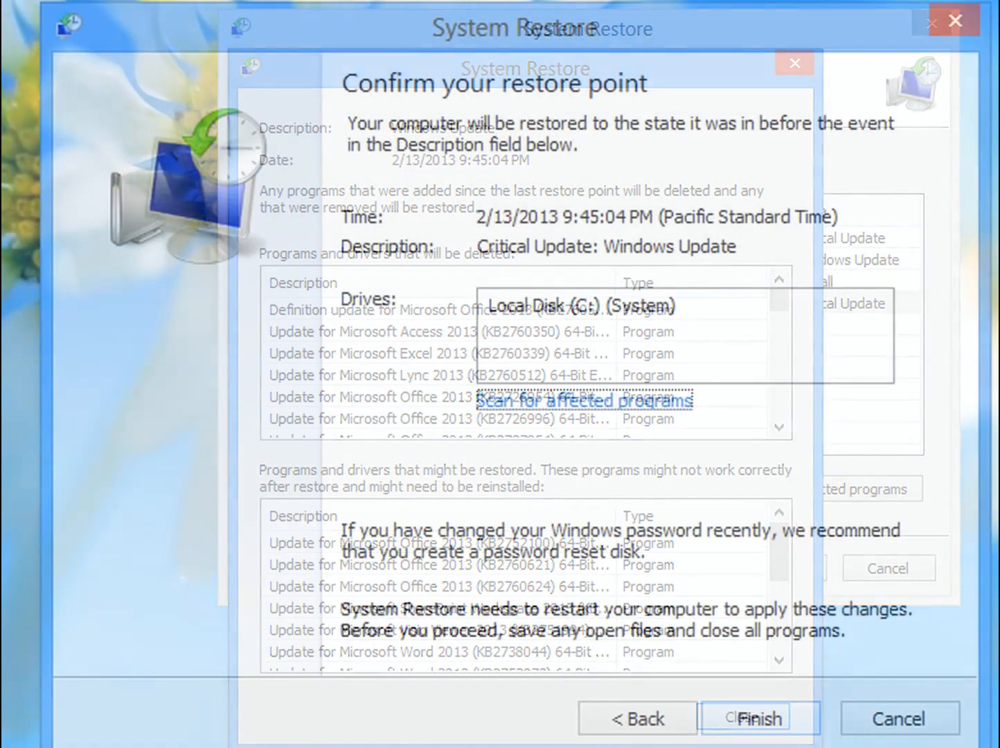
{"action": "left_click", "coordinate": [795, 64]}
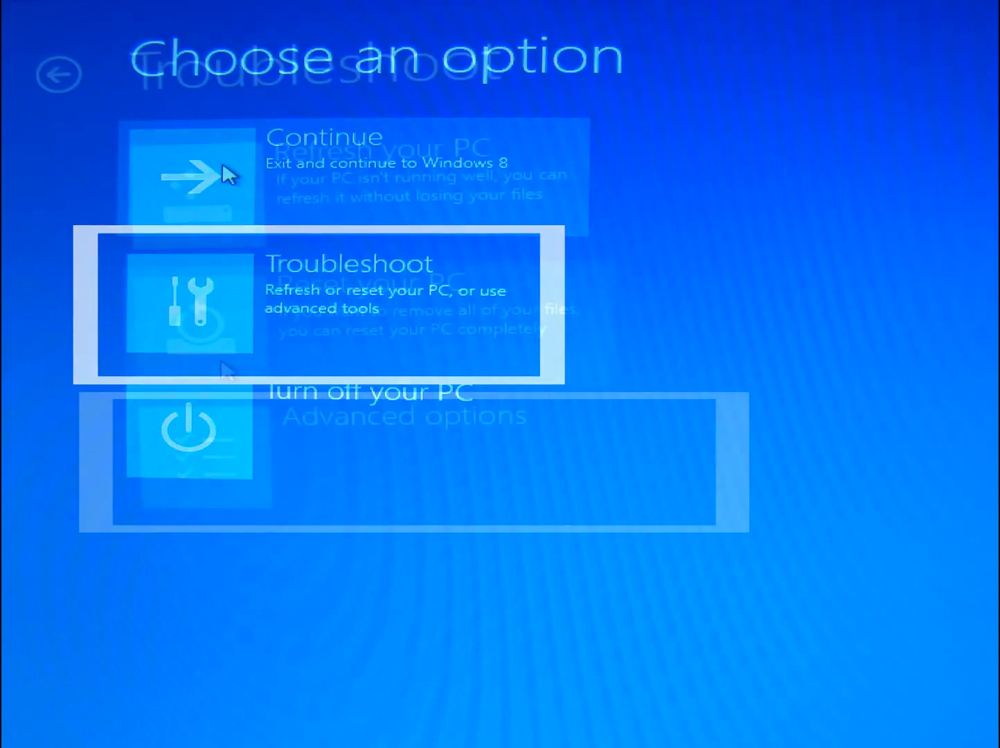
Go into the recovery environment's Advanced options under Troubleshoot.
{"action": "left_click", "coordinate": [318, 309]}
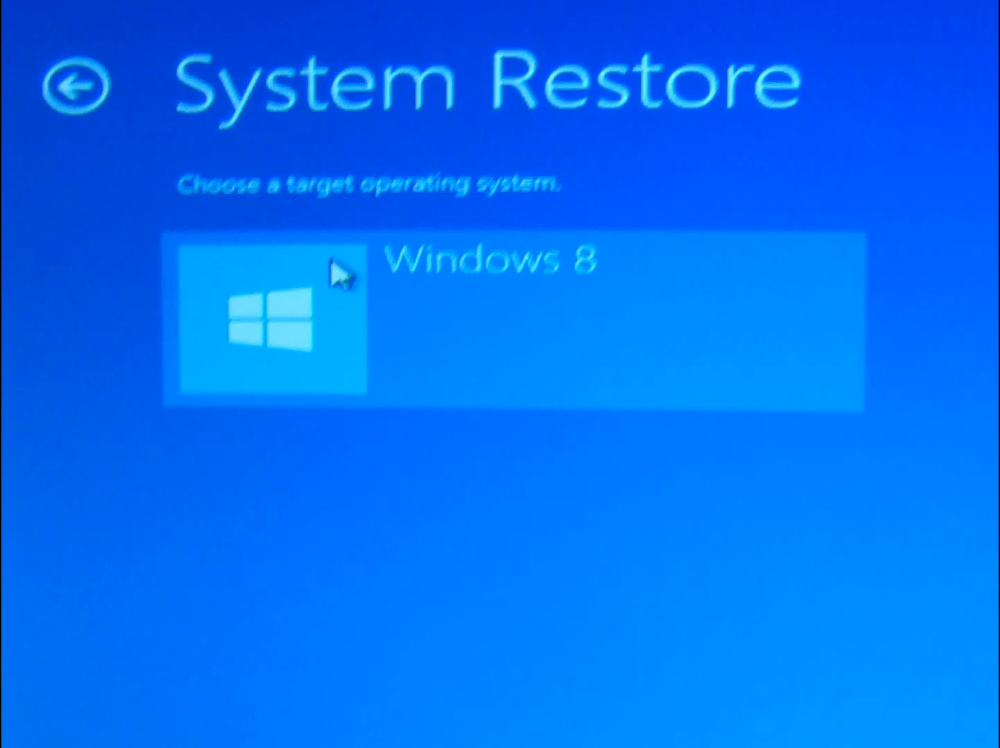
Restore Windows 8, show more restore points, and choose the 2/13/2013 point.
{"action": "left_click", "coordinate": [270, 319]}
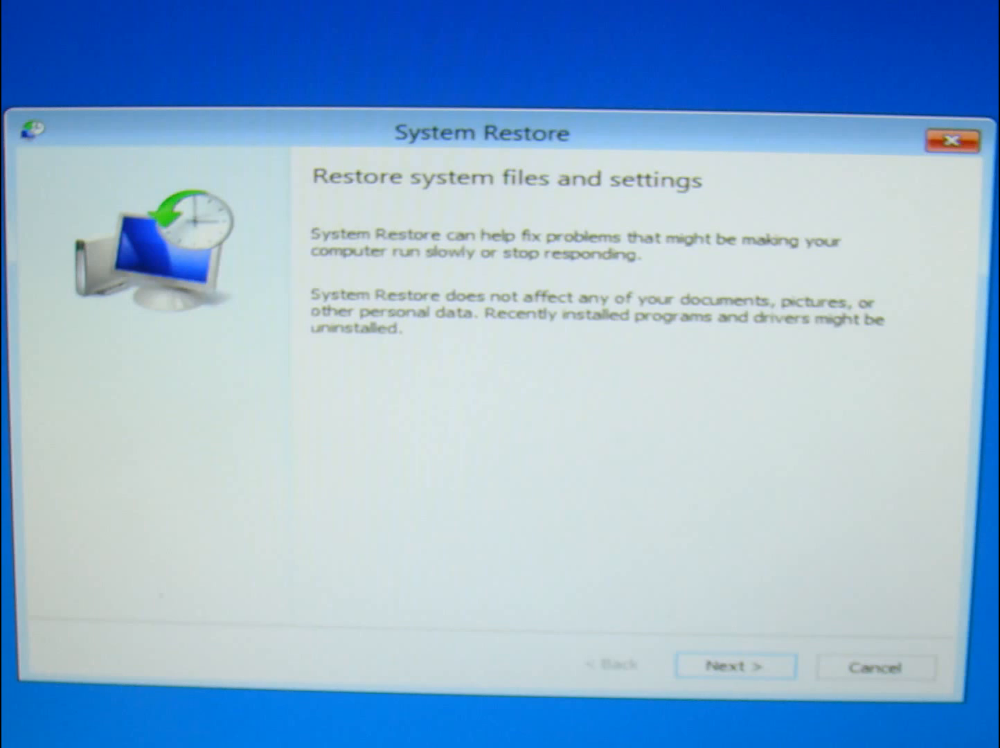
{"action": "left_click", "coordinate": [734, 666]}
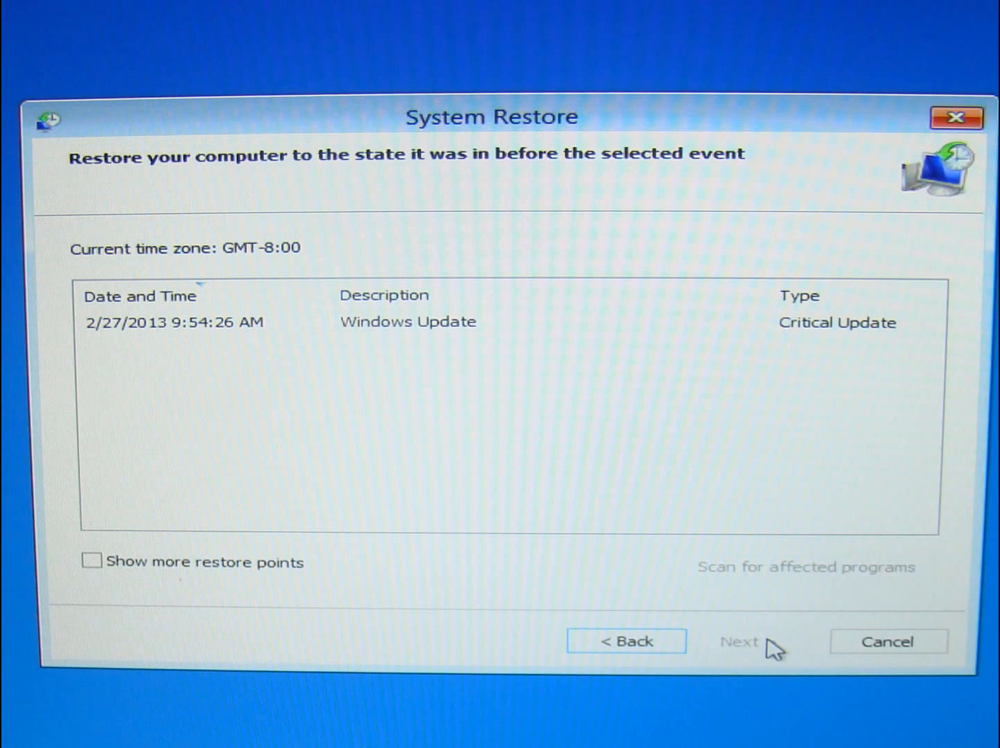
{"action": "left_click", "coordinate": [92, 561]}
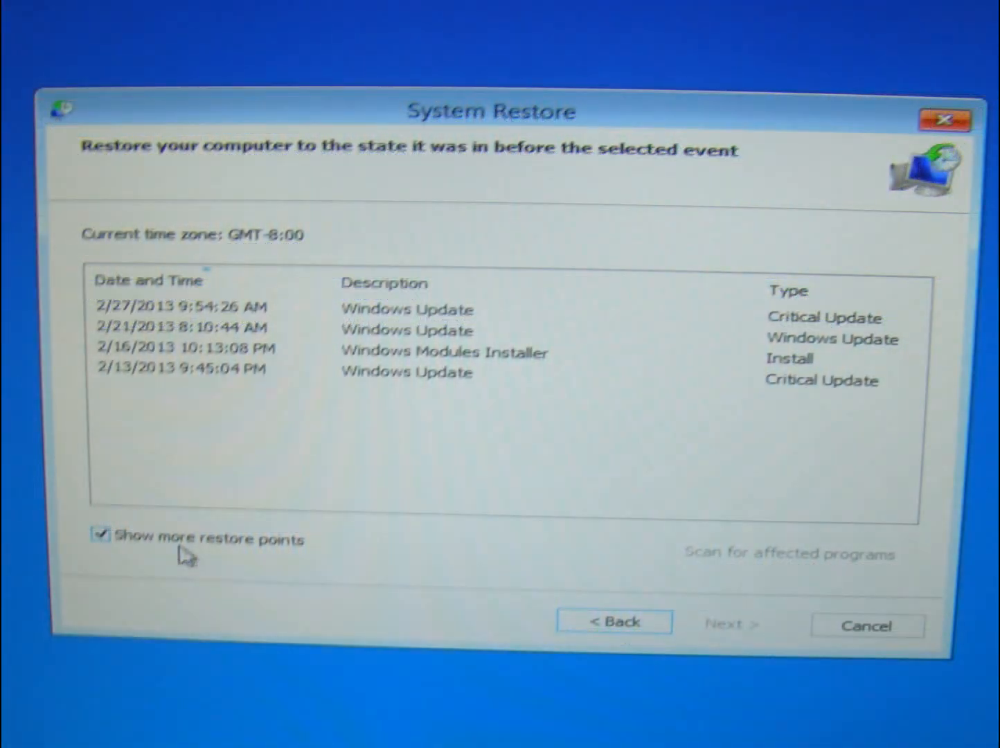
{"action": "left_click", "coordinate": [394, 375]}
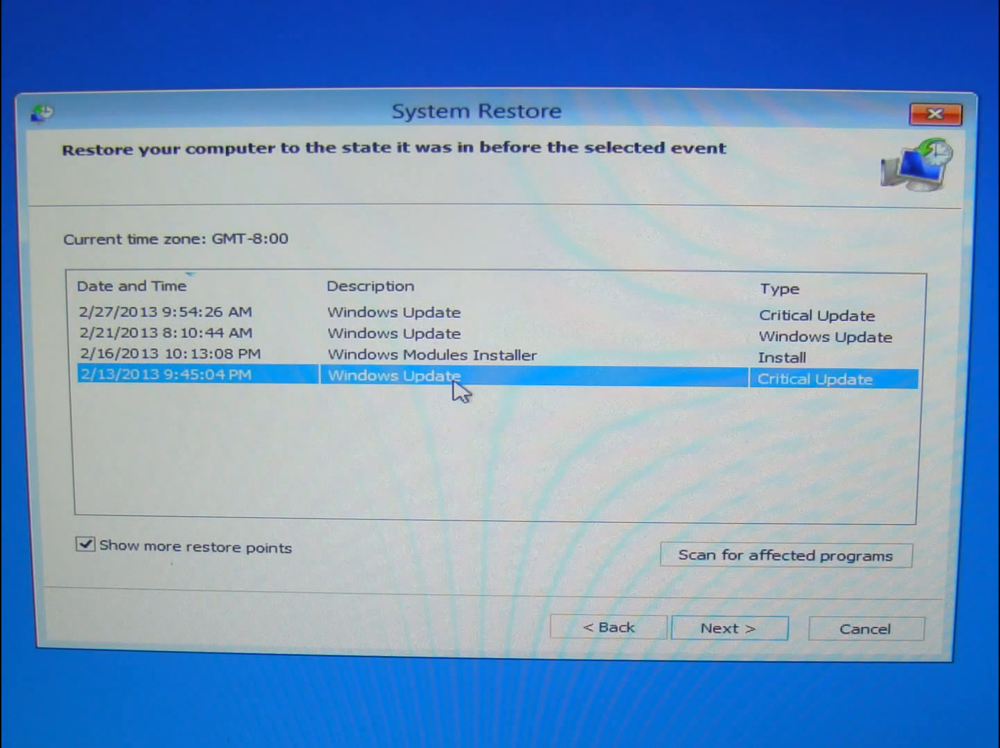
Scan for programs and drivers affected by the 2/13/2013 restore point.
{"action": "left_click", "coordinate": [787, 554]}
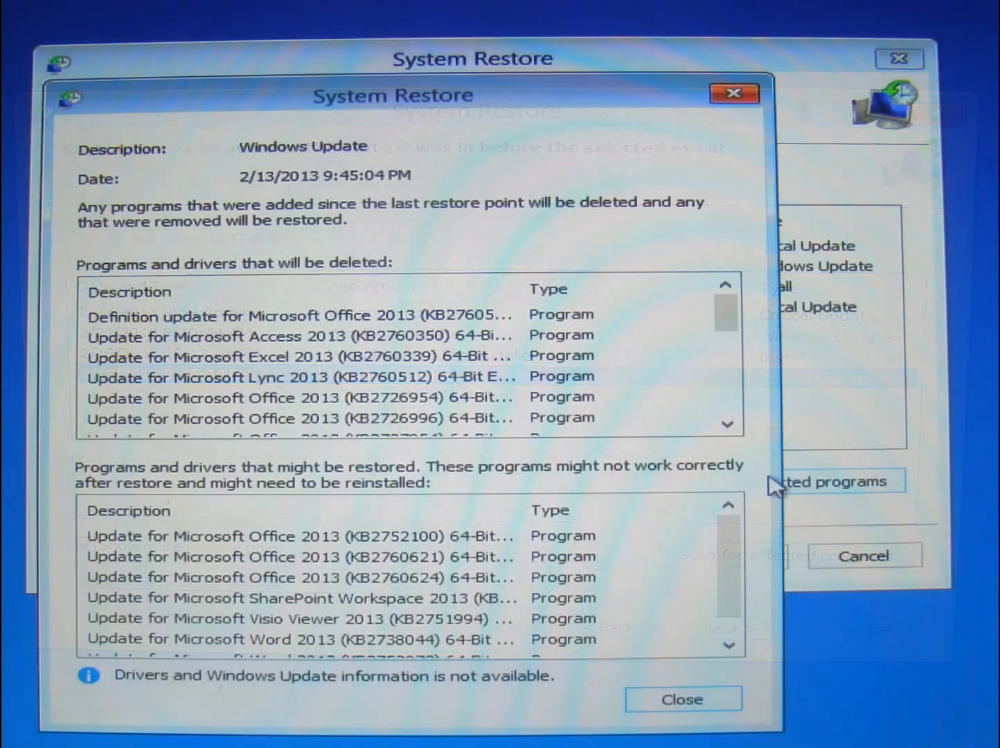